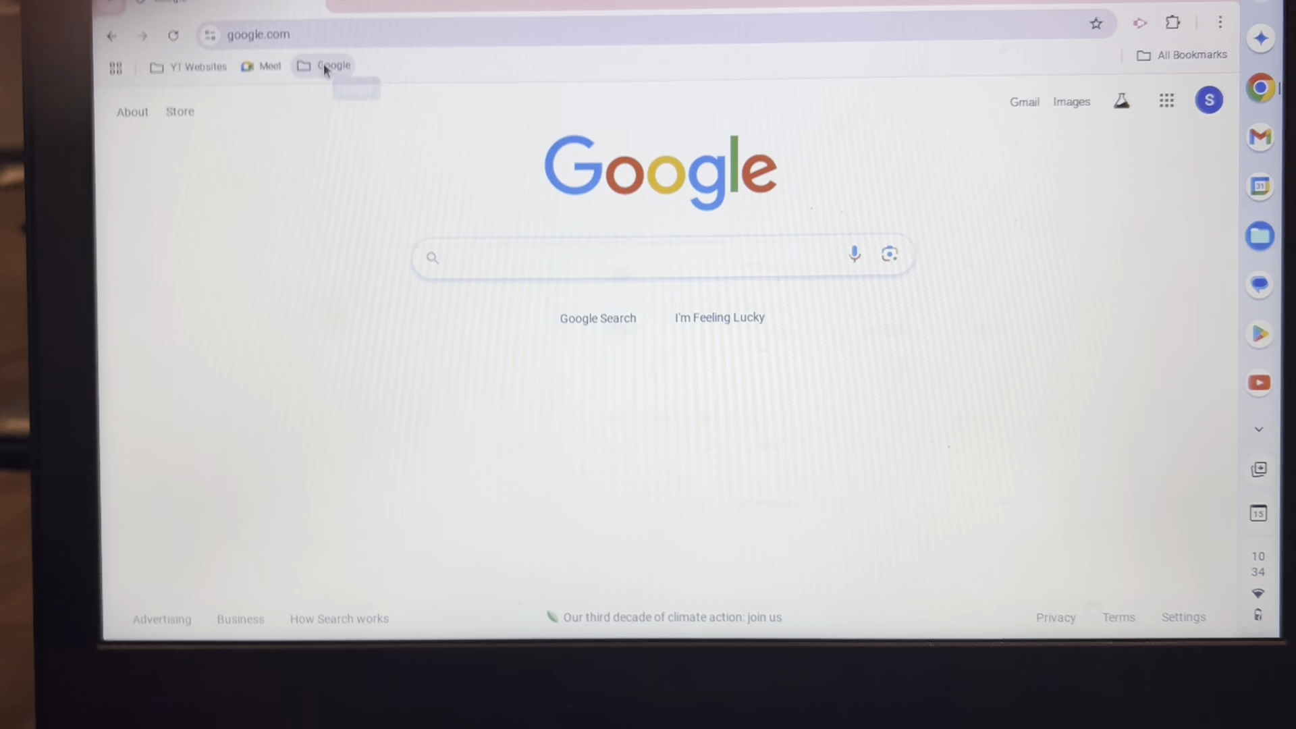
# Open all 500 bookmarks in the Google folder as tabs, confirming the prompt
pyautogui.rightClick(330, 66)
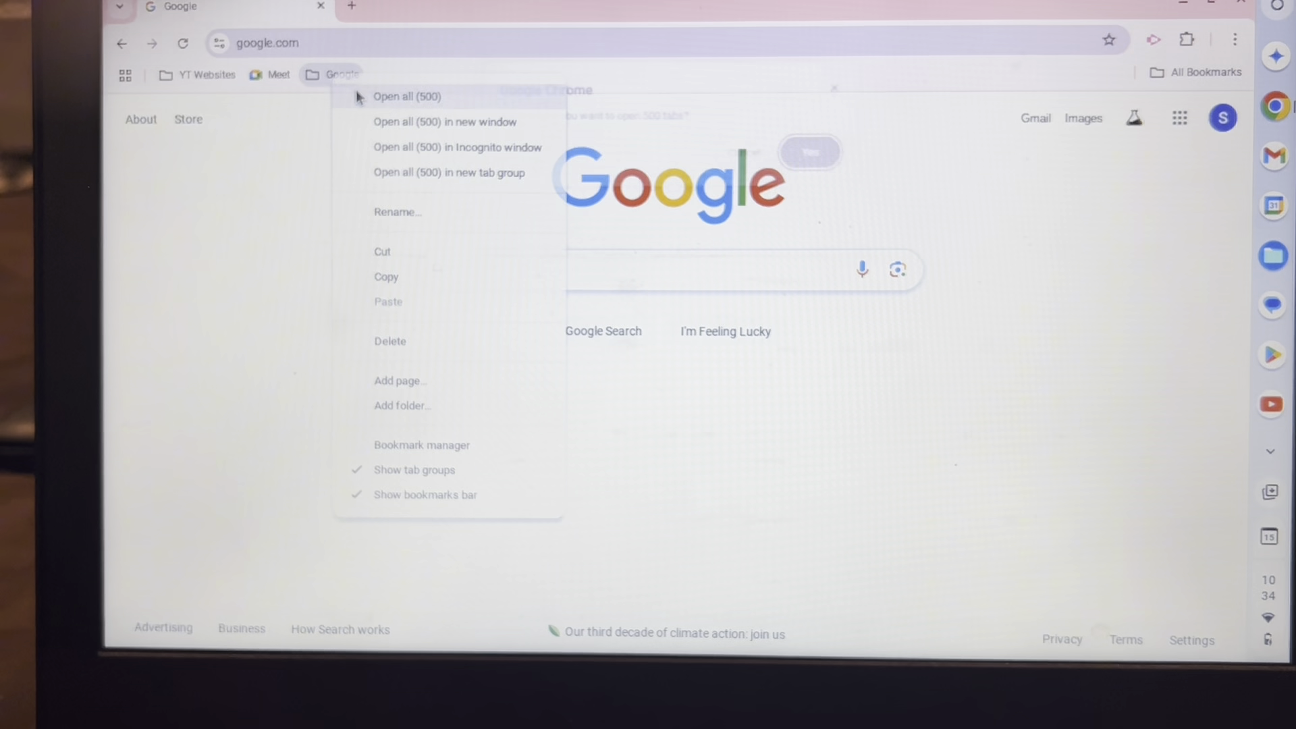
pyautogui.click(406, 96)
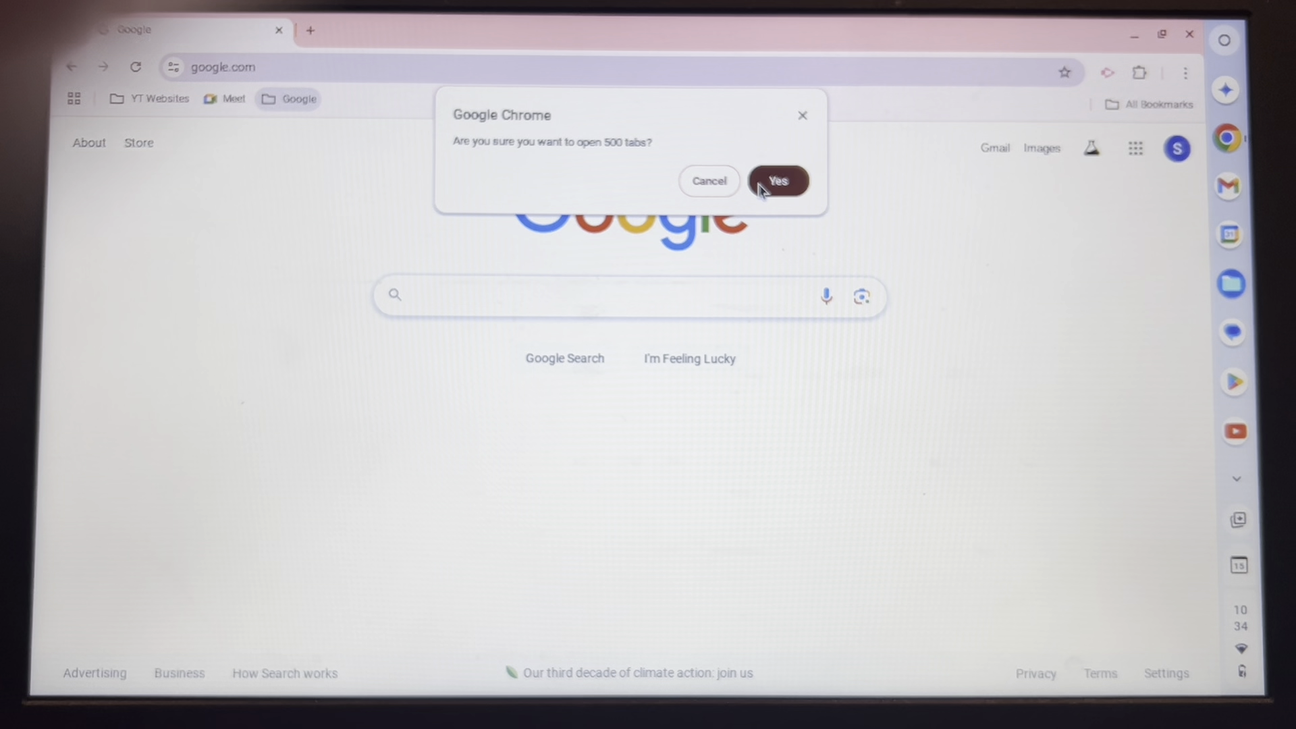
pyautogui.click(776, 180)
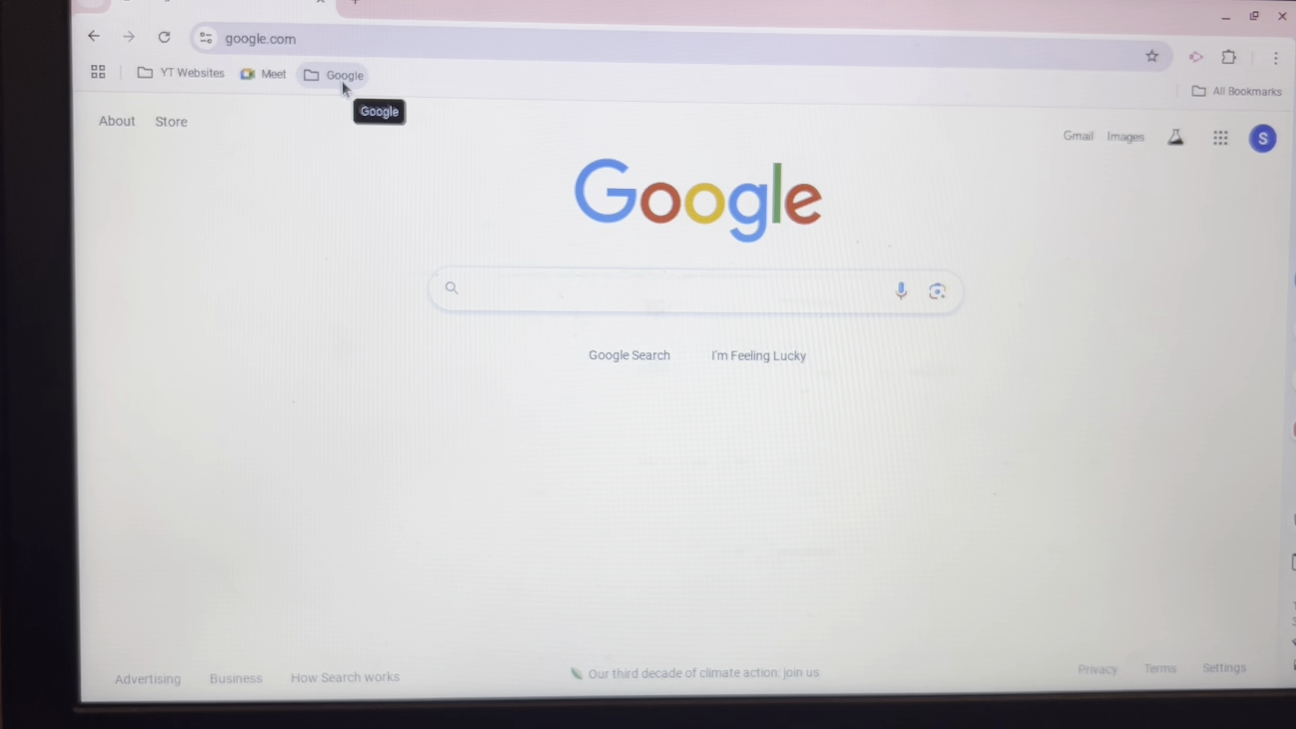
# Open all 1,000 bookmarks in the Google folder as tabs, confirming with Yes
pyautogui.rightClick(339, 74)
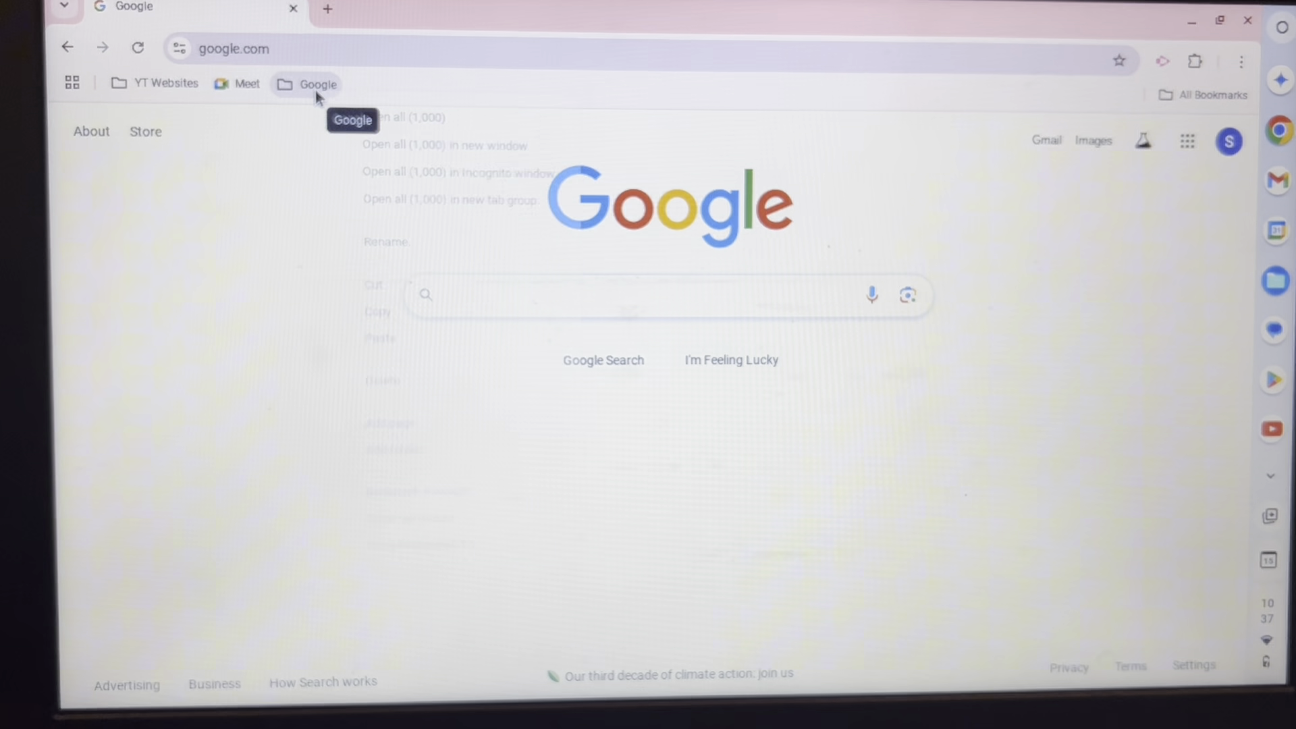
pyautogui.click(404, 118)
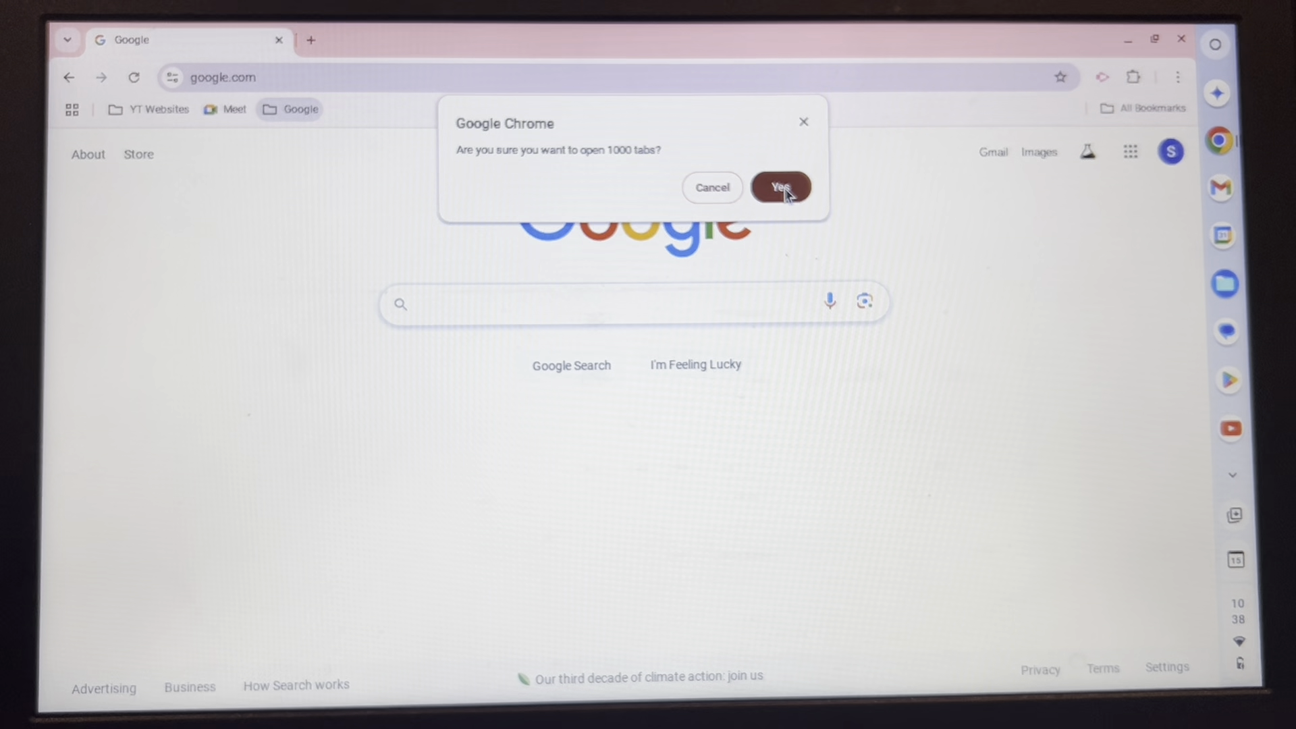
pyautogui.click(780, 187)
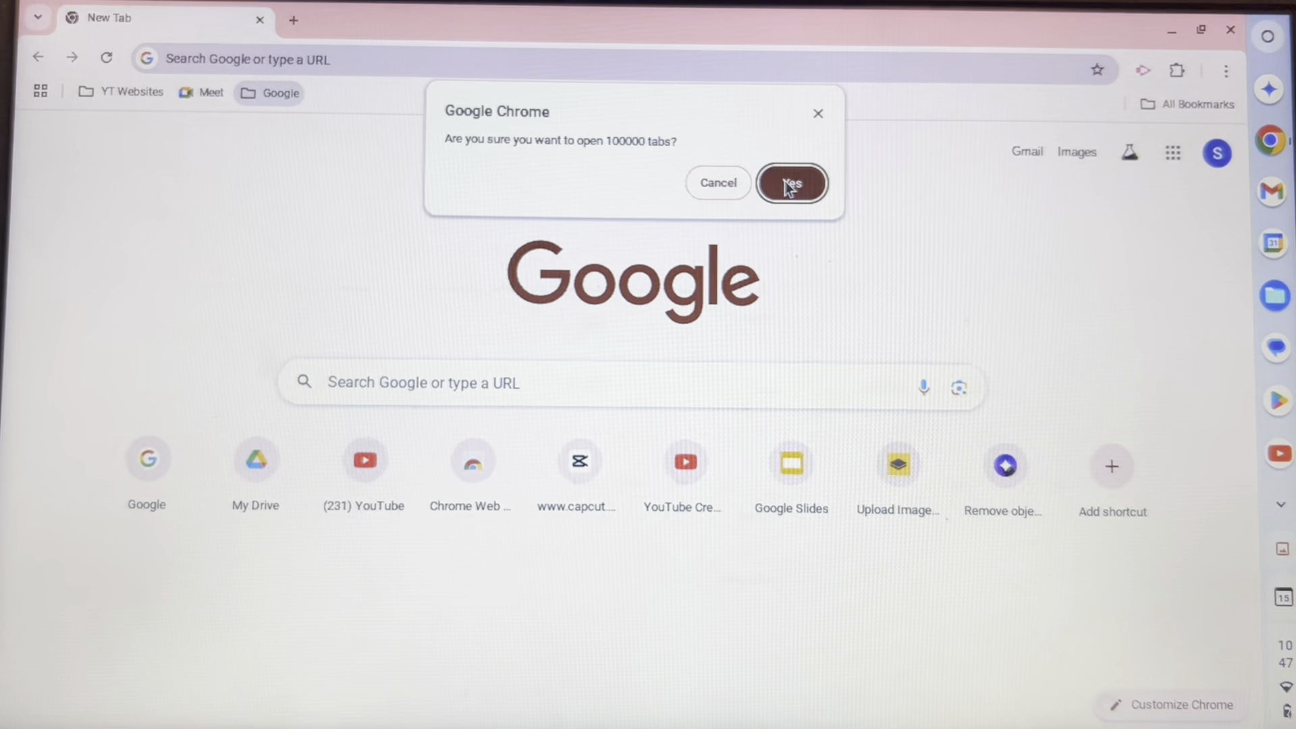
# Confirm Yes to opening 100,000 tabs from the Google folder
pyautogui.click(791, 183)
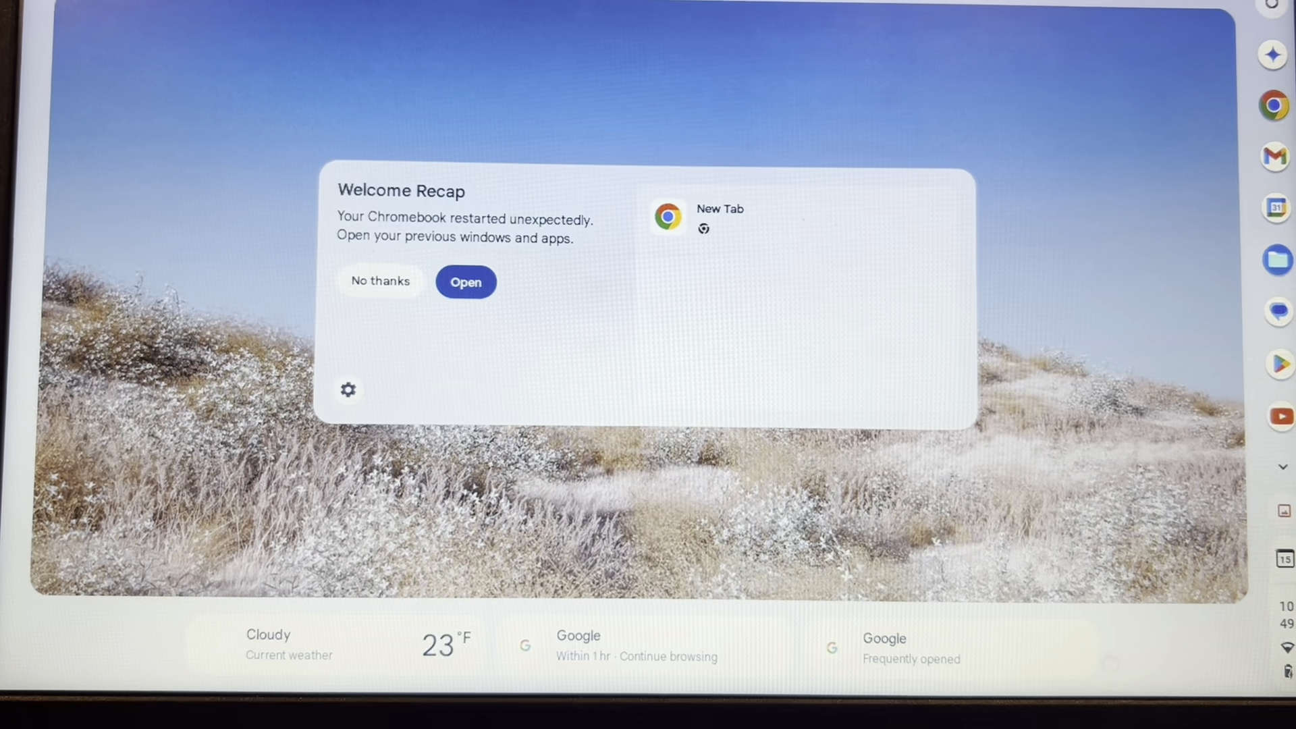